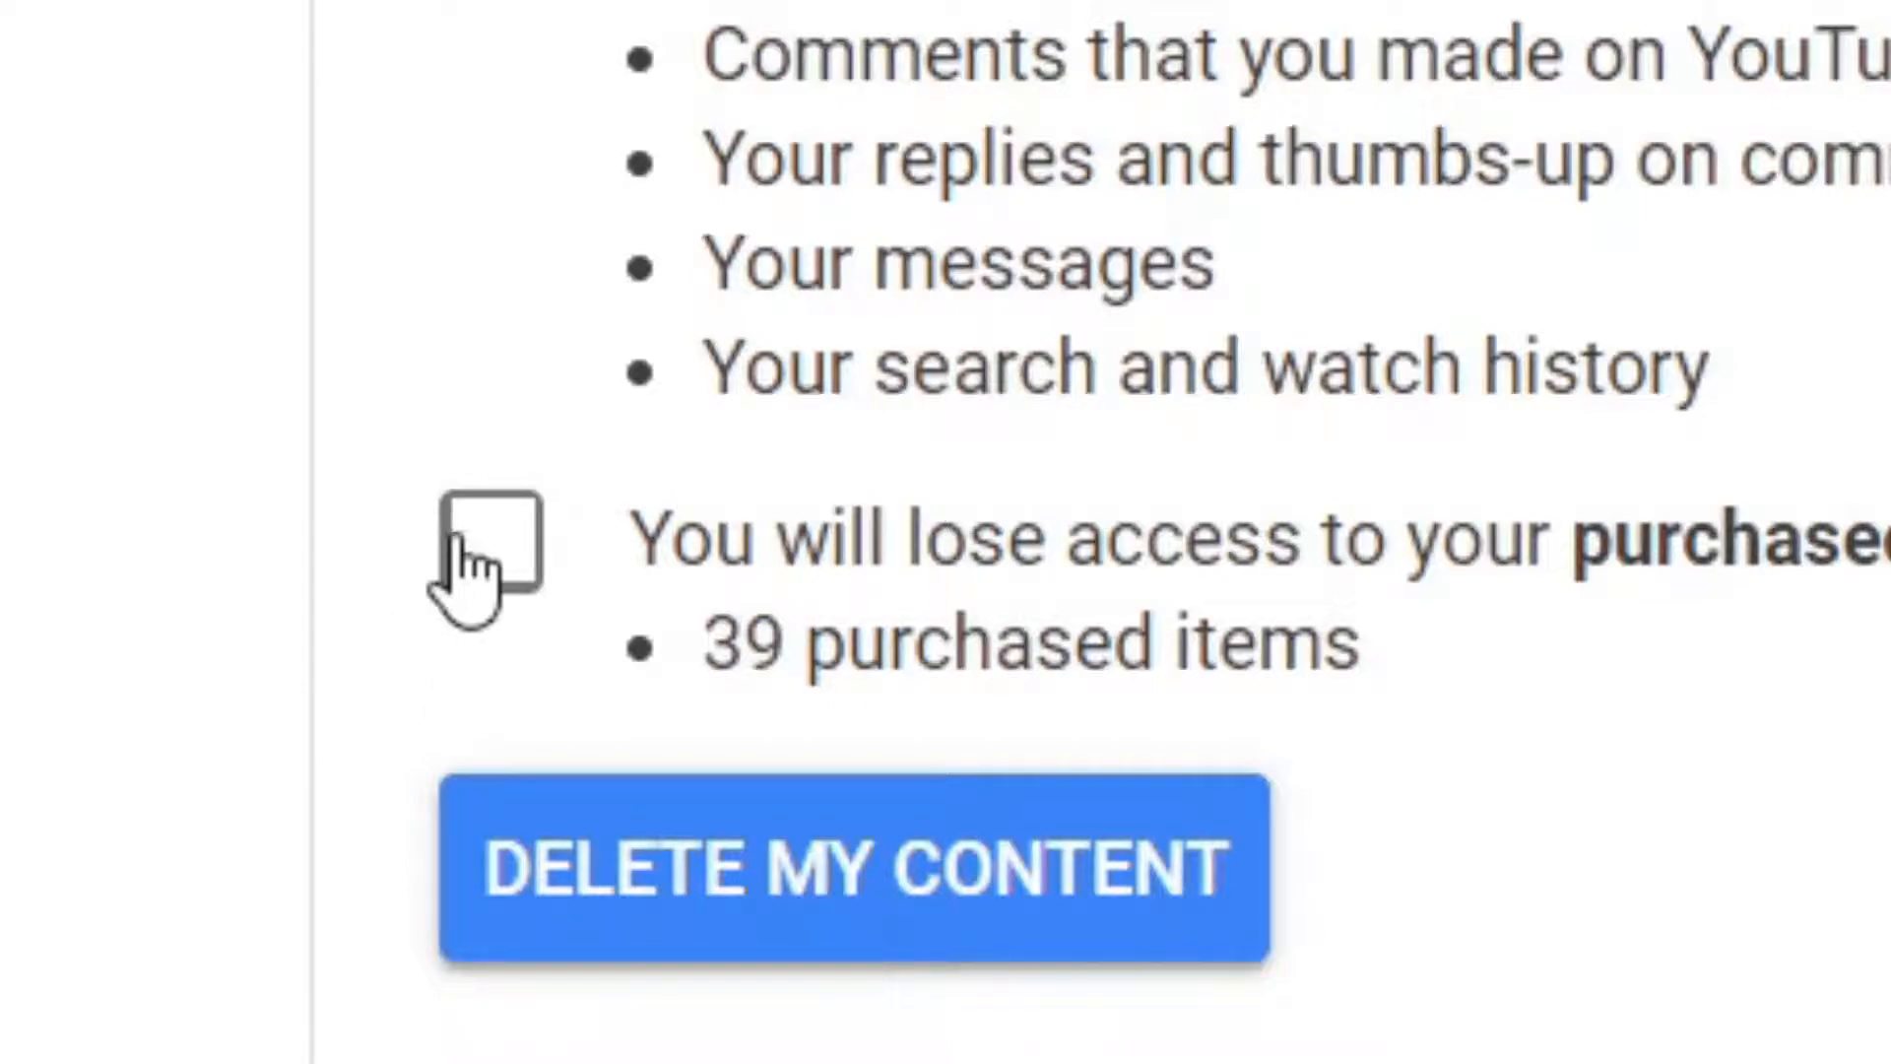
Acknowledge losing access to the 39 purchased items before deleting content.
click(486, 544)
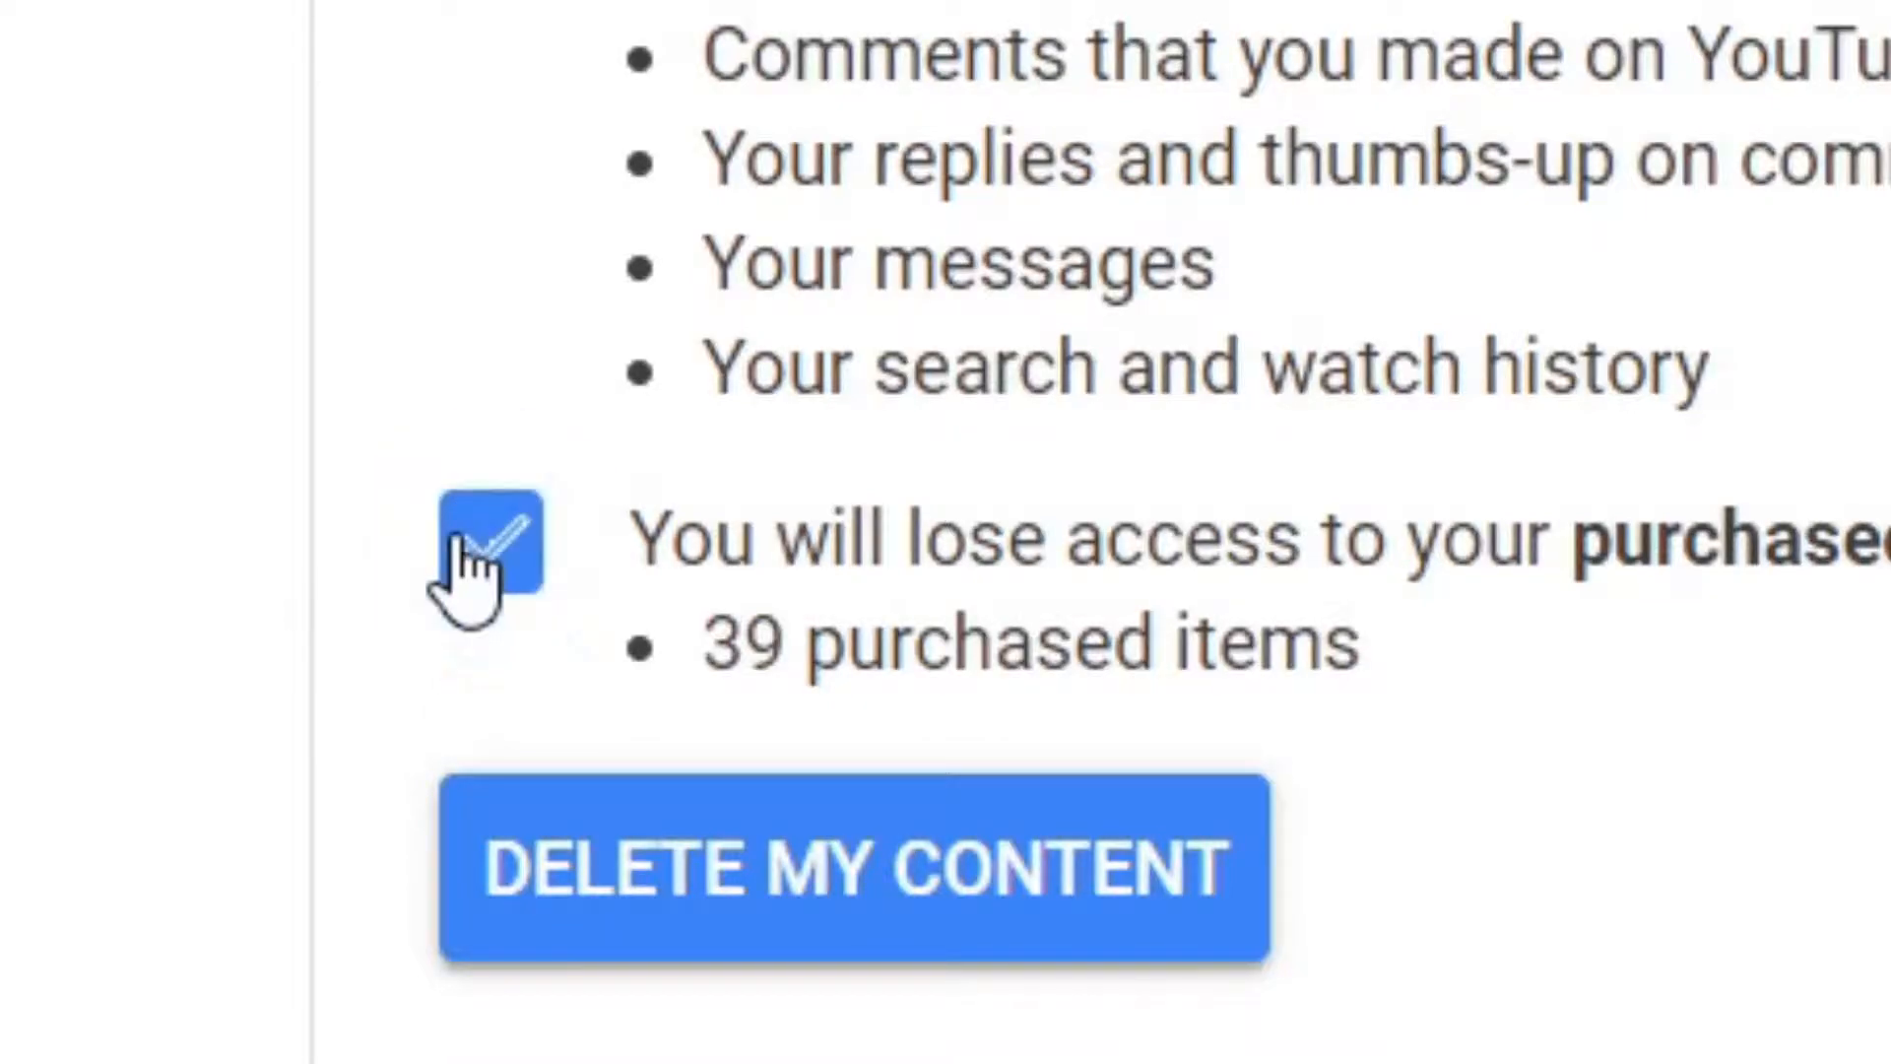
mouse_move(620, 868)
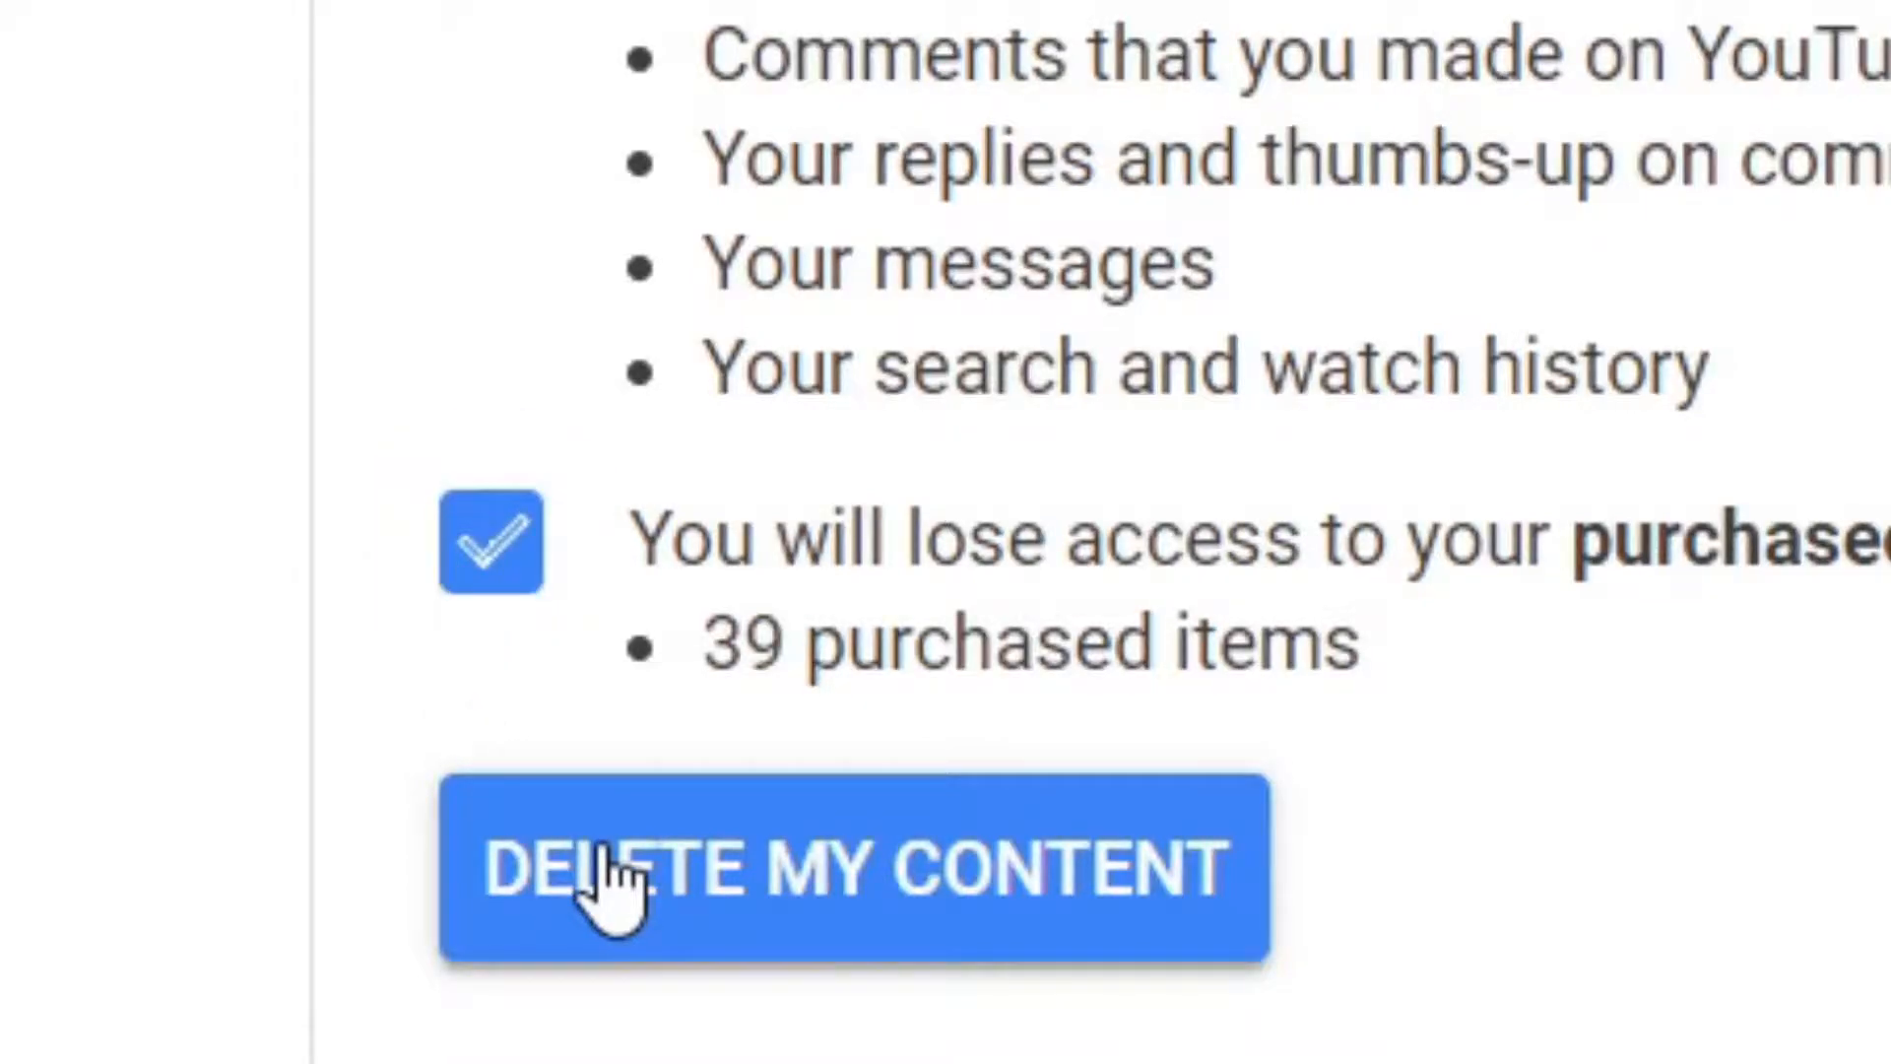